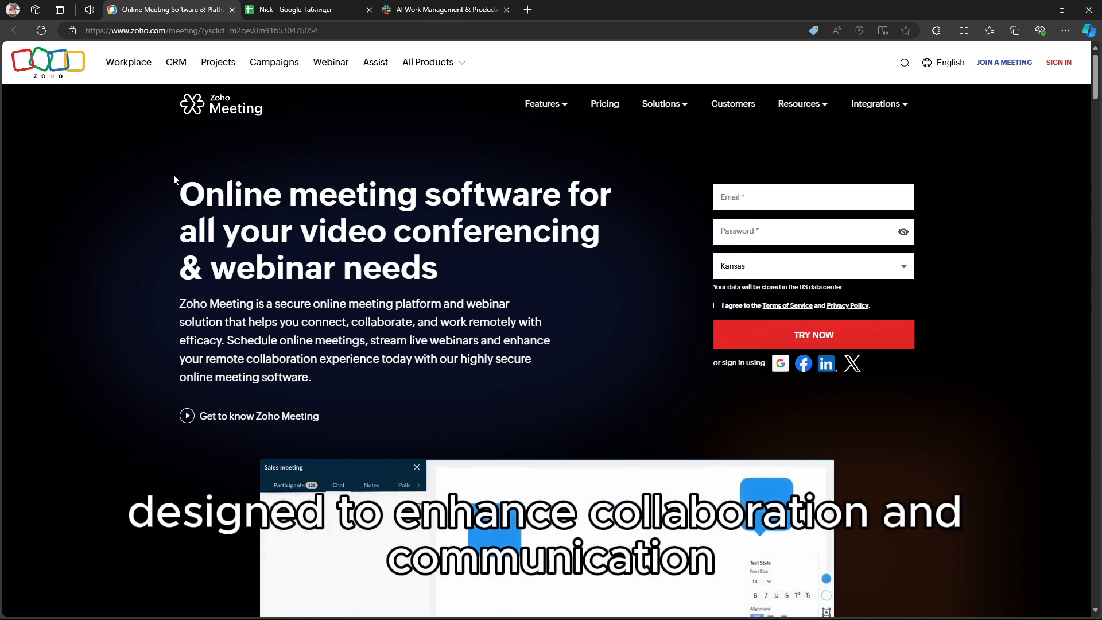
# Scroll down through the homepage feature sections toward the footer
pyautogui.scroll(-3)
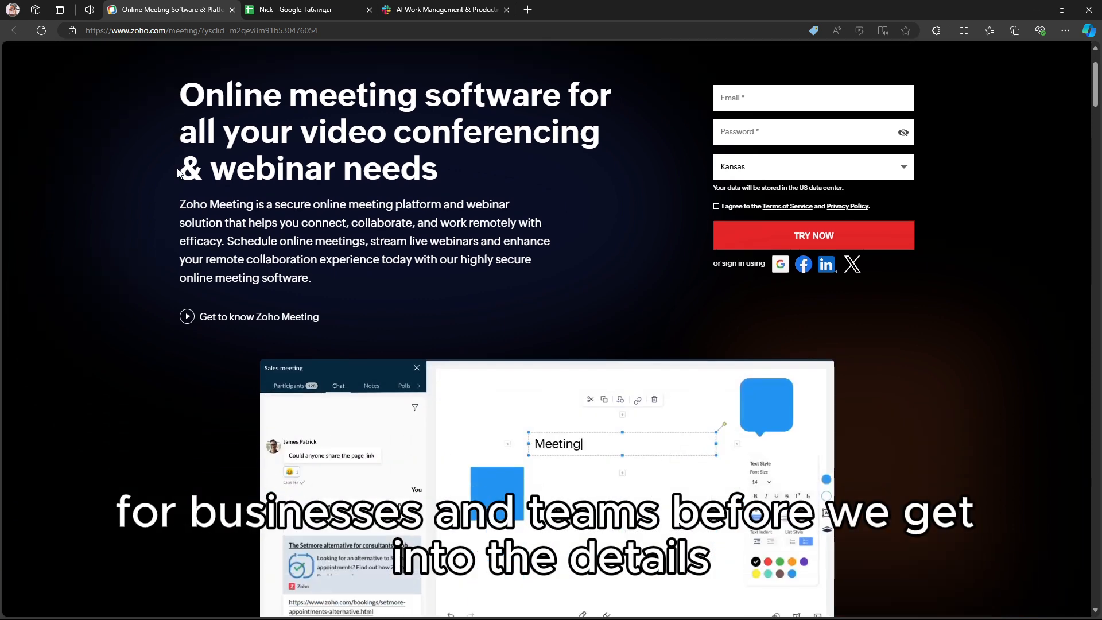
pyautogui.scroll(-3)
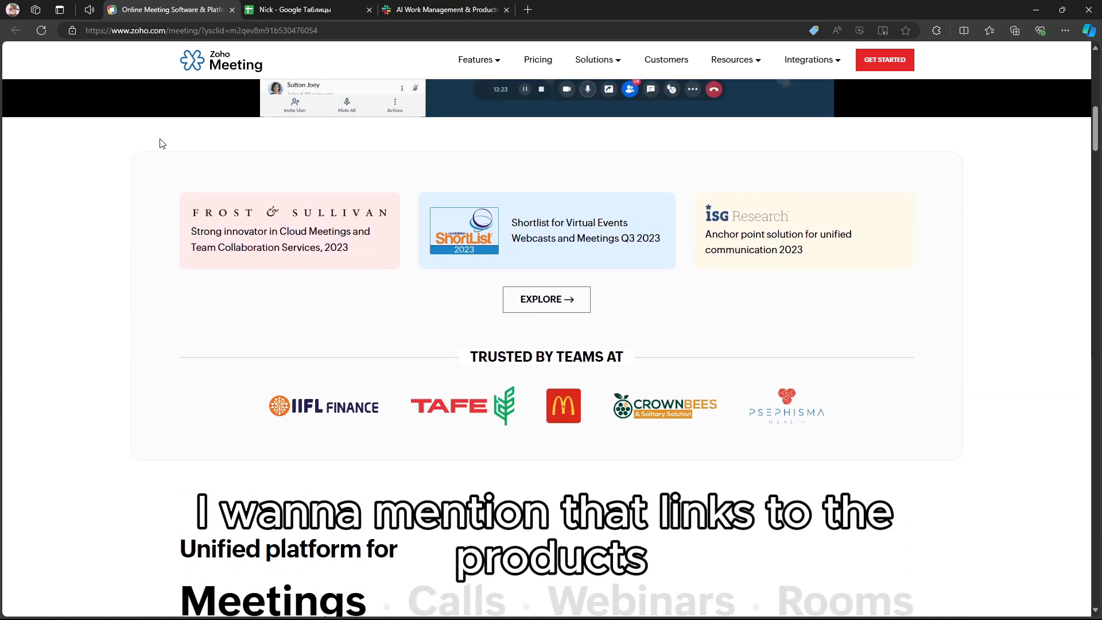
pyautogui.scroll(-3)
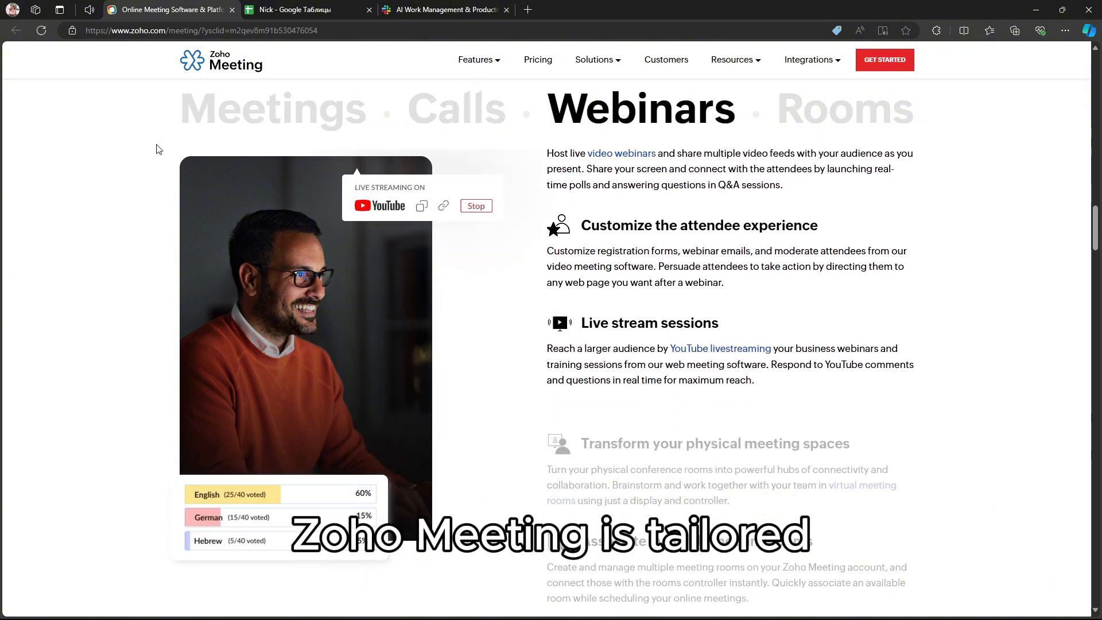
pyautogui.scroll(-3)
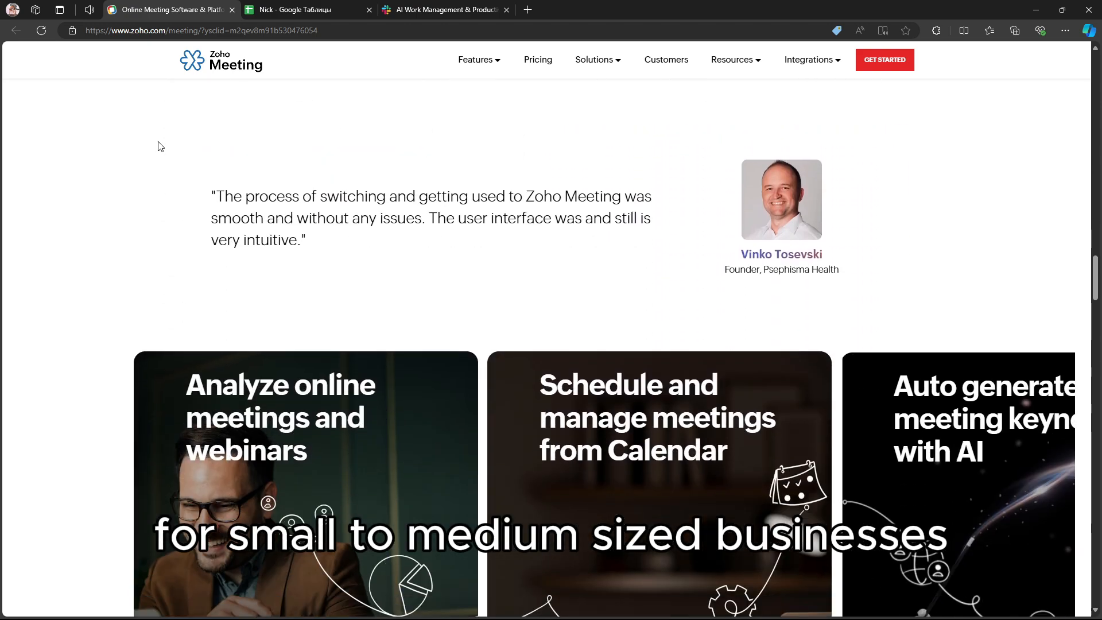
pyautogui.scroll(-3)
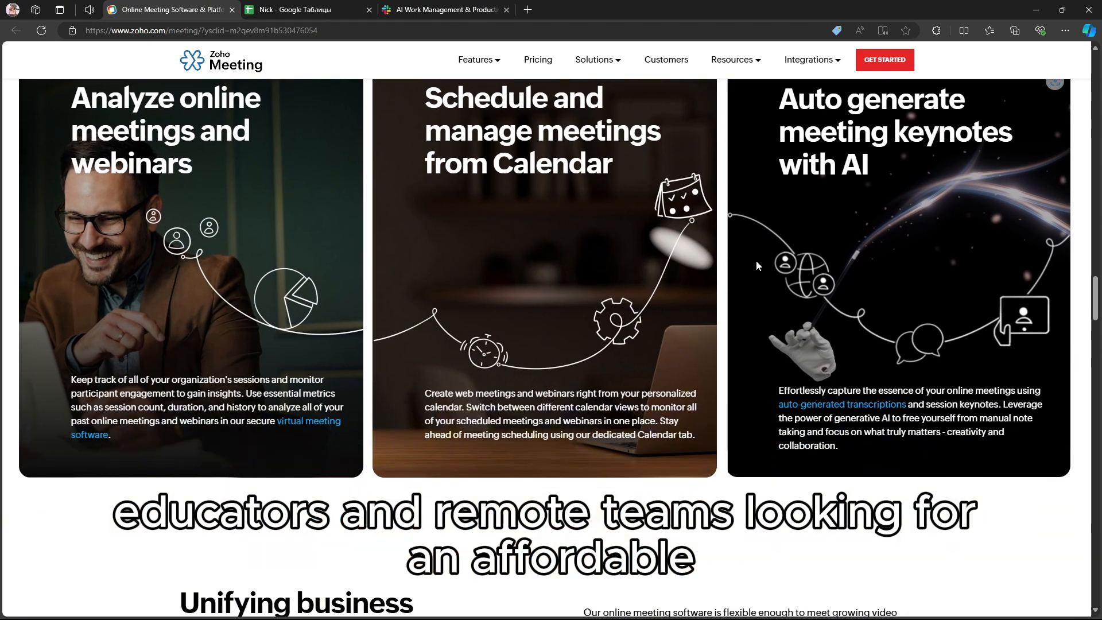
pyautogui.scroll(-3)
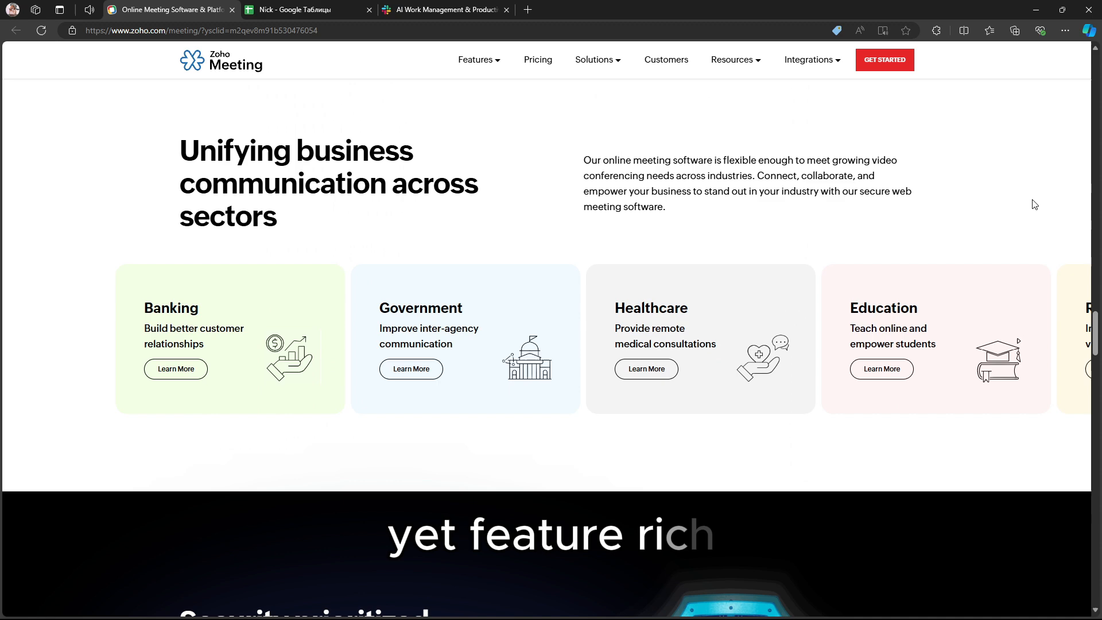
pyautogui.scroll(-3)
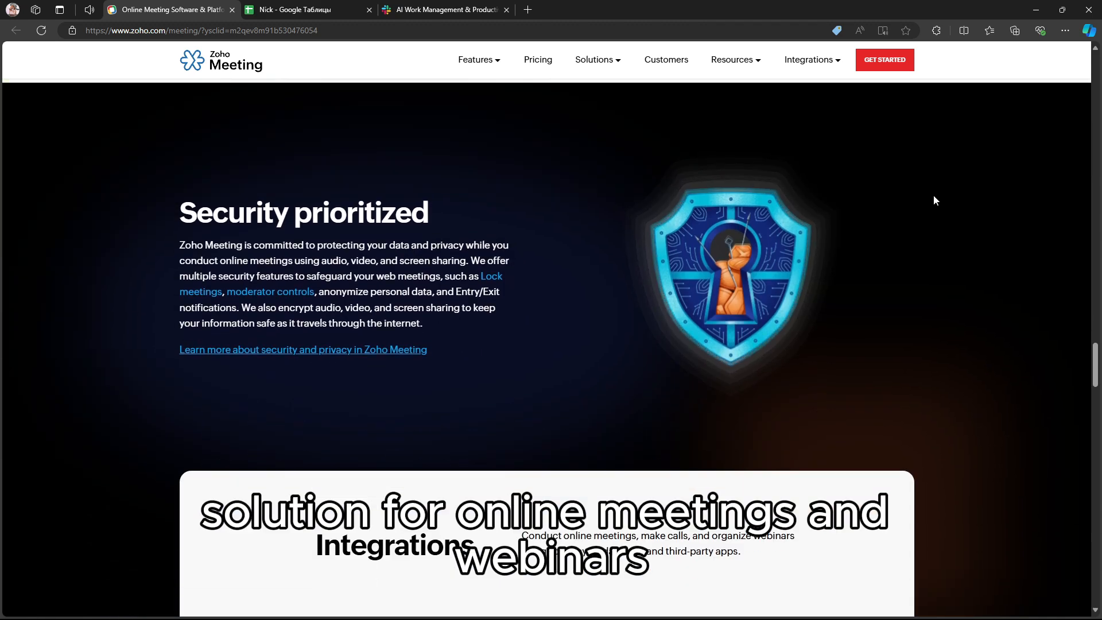
pyautogui.scroll(-3)
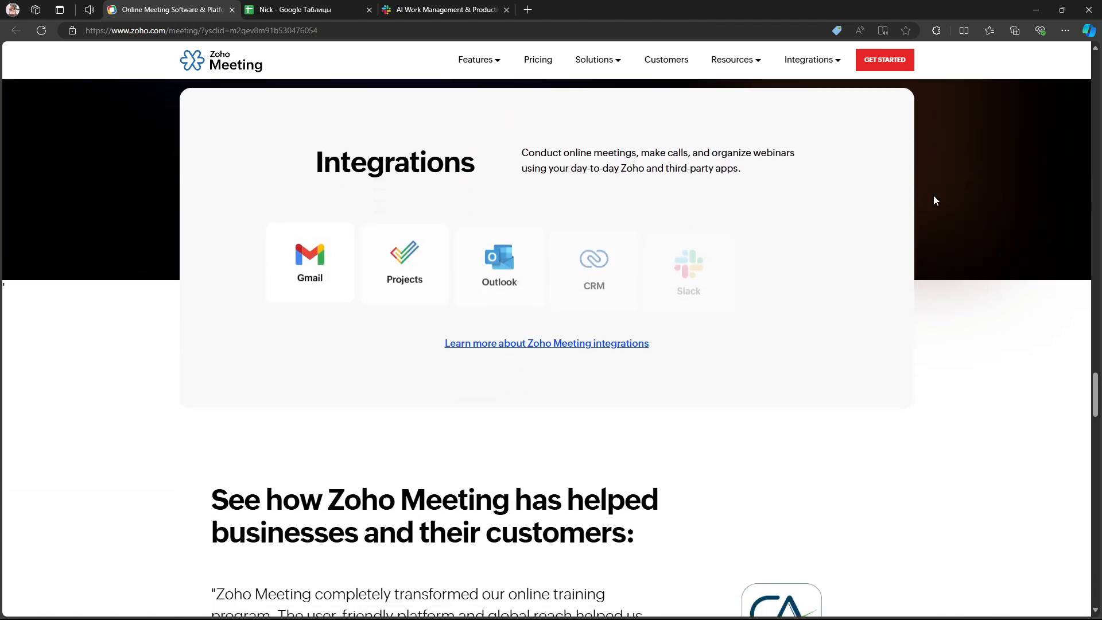
pyautogui.scroll(-3)
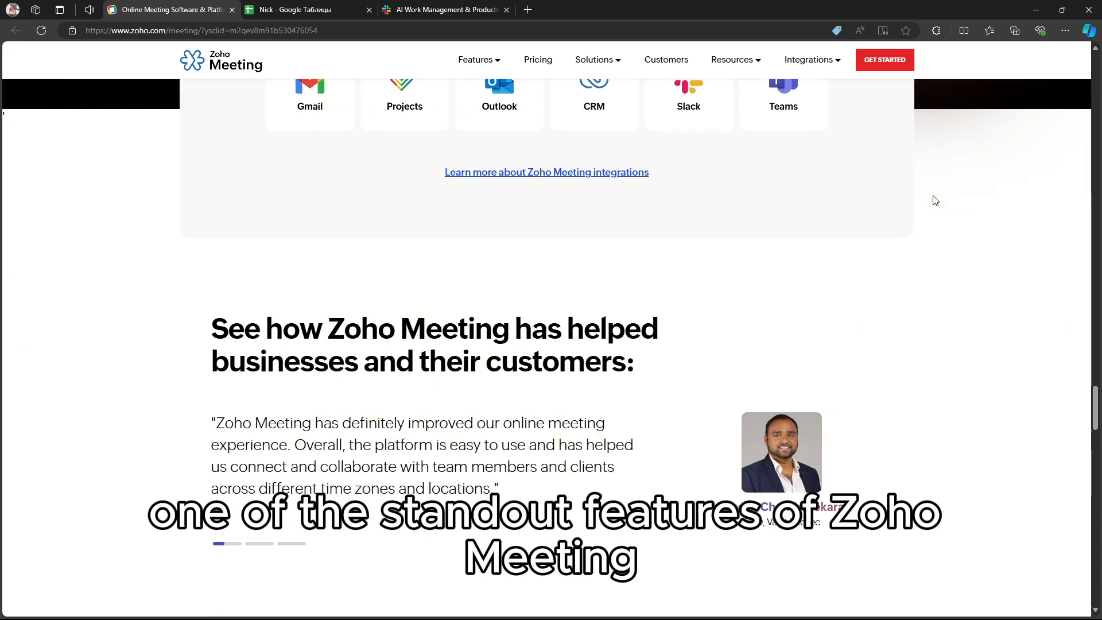
pyautogui.scroll(-3)
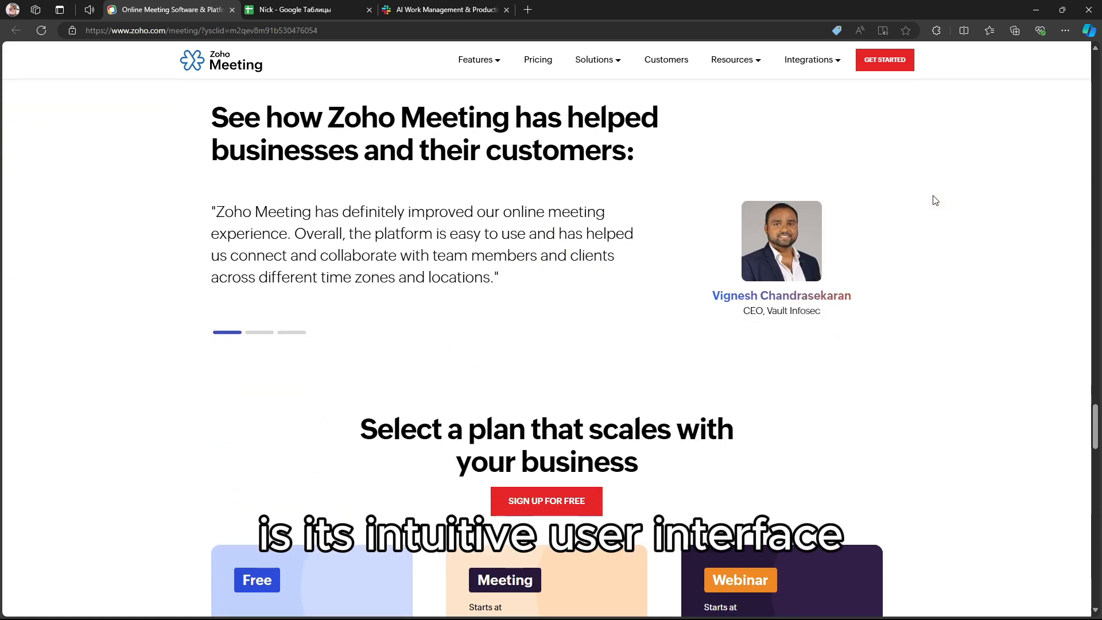
pyautogui.scroll(-3)
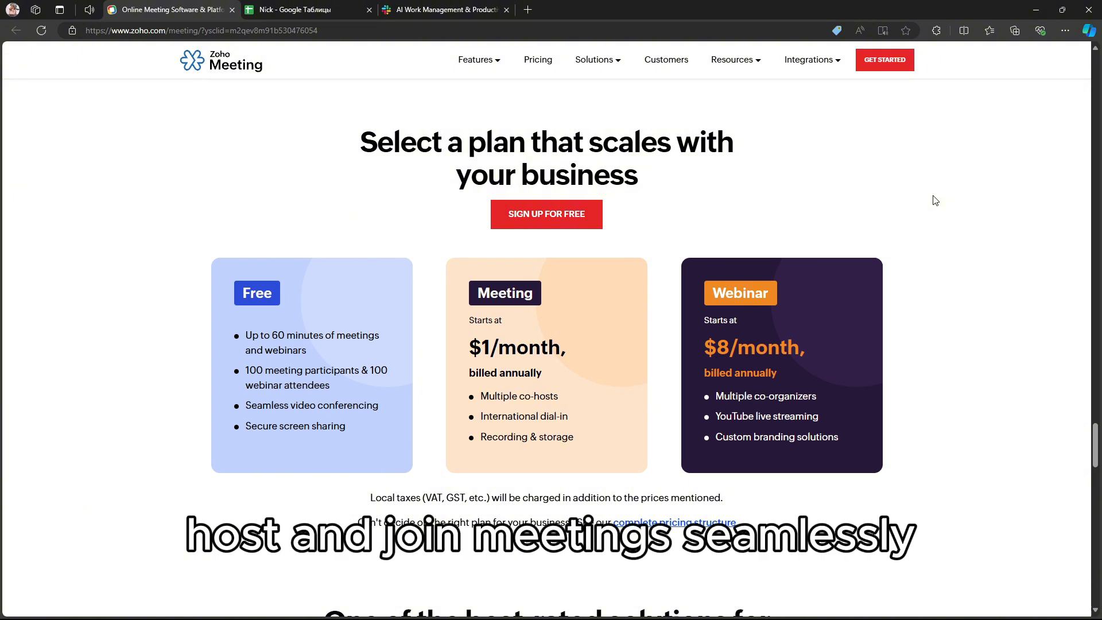
pyautogui.scroll(-3)
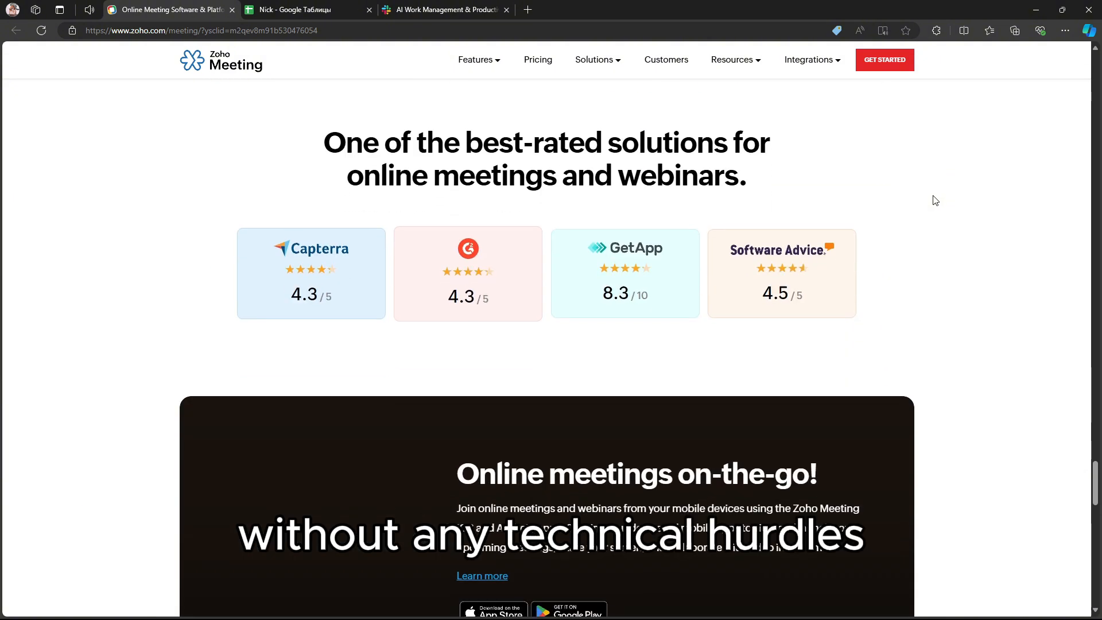
pyautogui.scroll(-3)
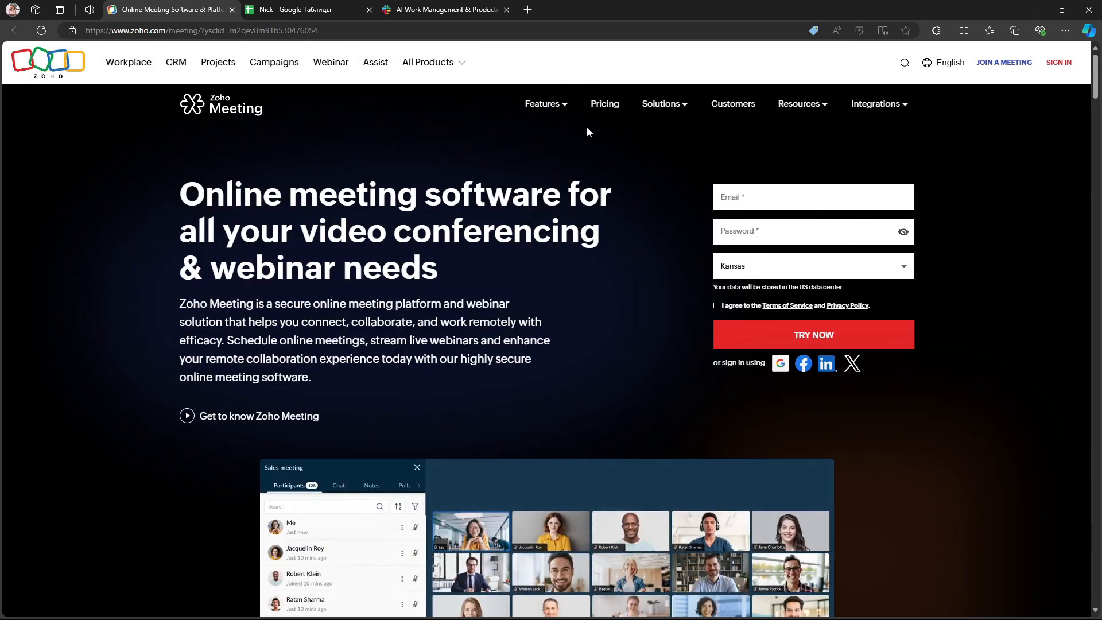
# Browse the Features menu in the header and go to the Pricing page
pyautogui.click(543, 104)
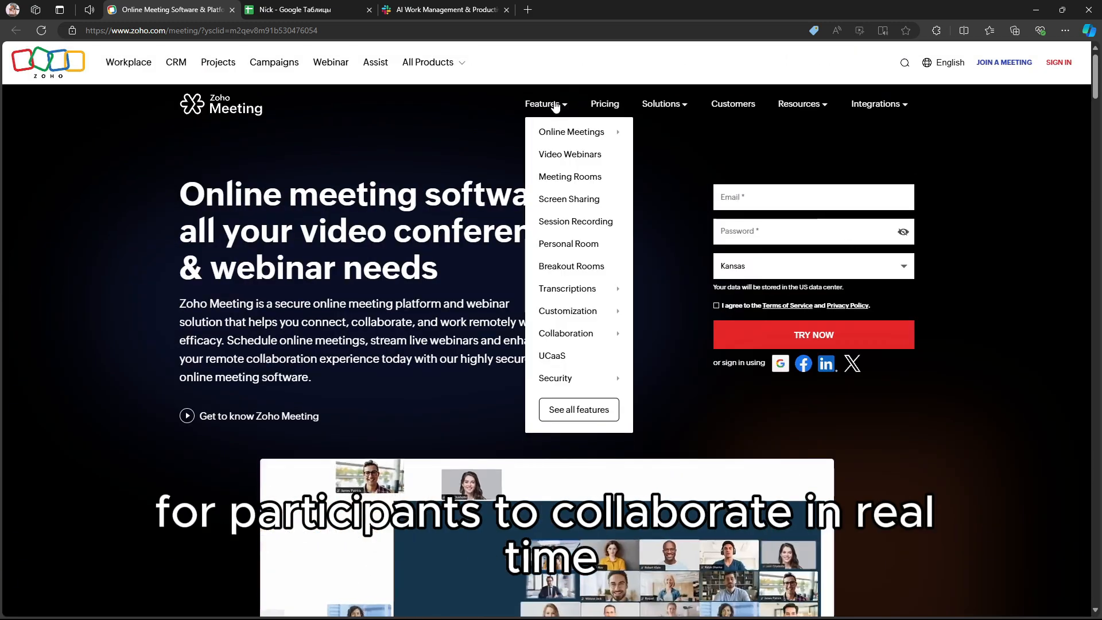
pyautogui.moveTo(566, 288)
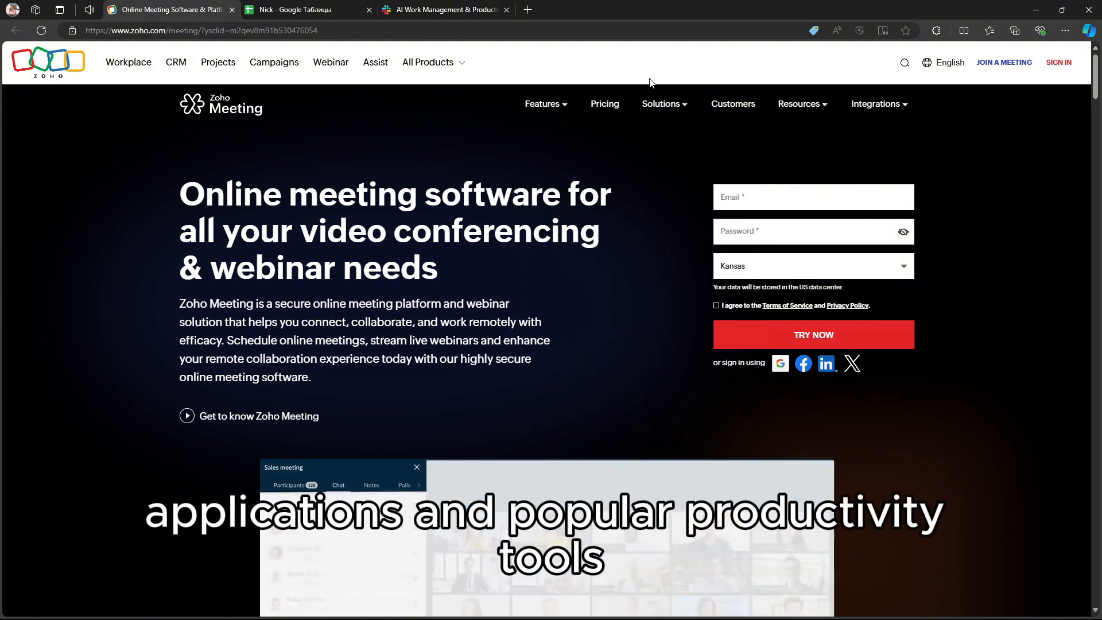
pyautogui.click(662, 105)
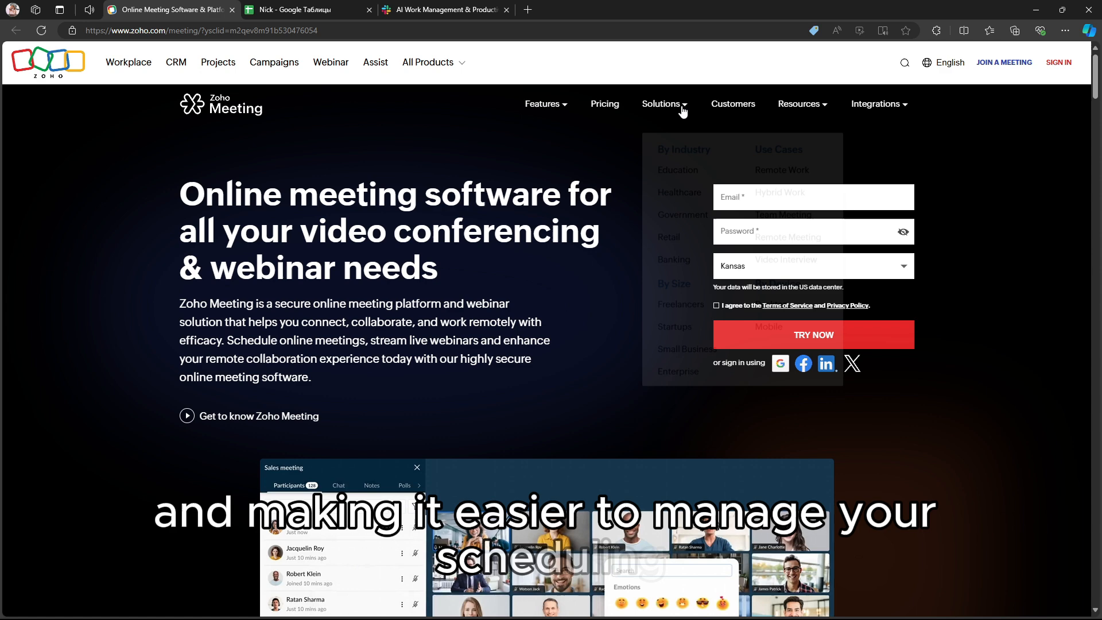
pyautogui.click(603, 104)
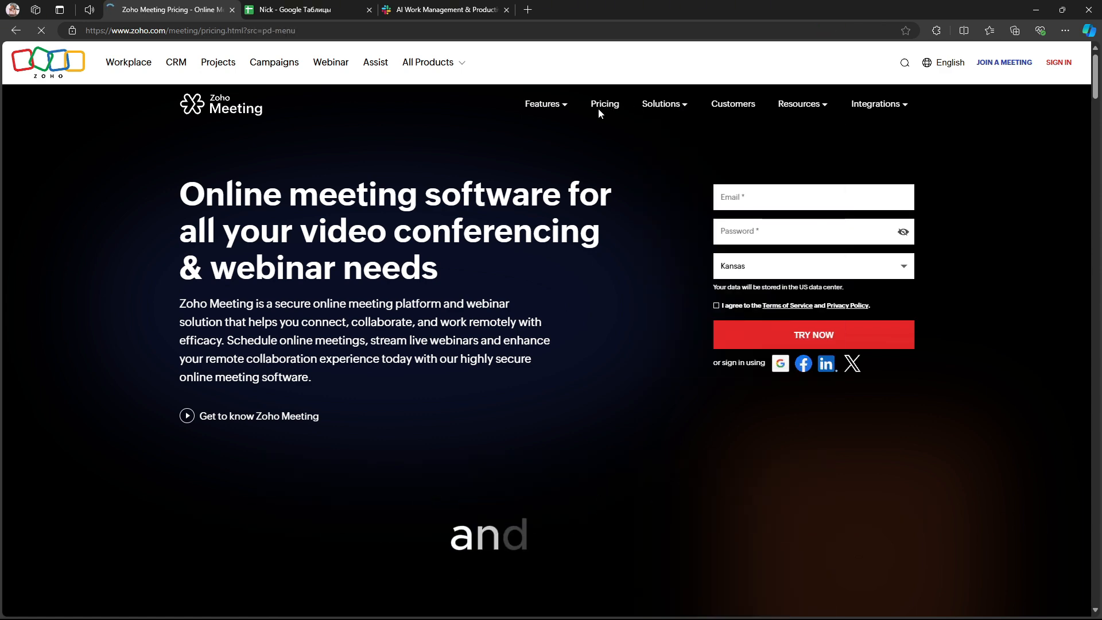
pyautogui.click(604, 105)
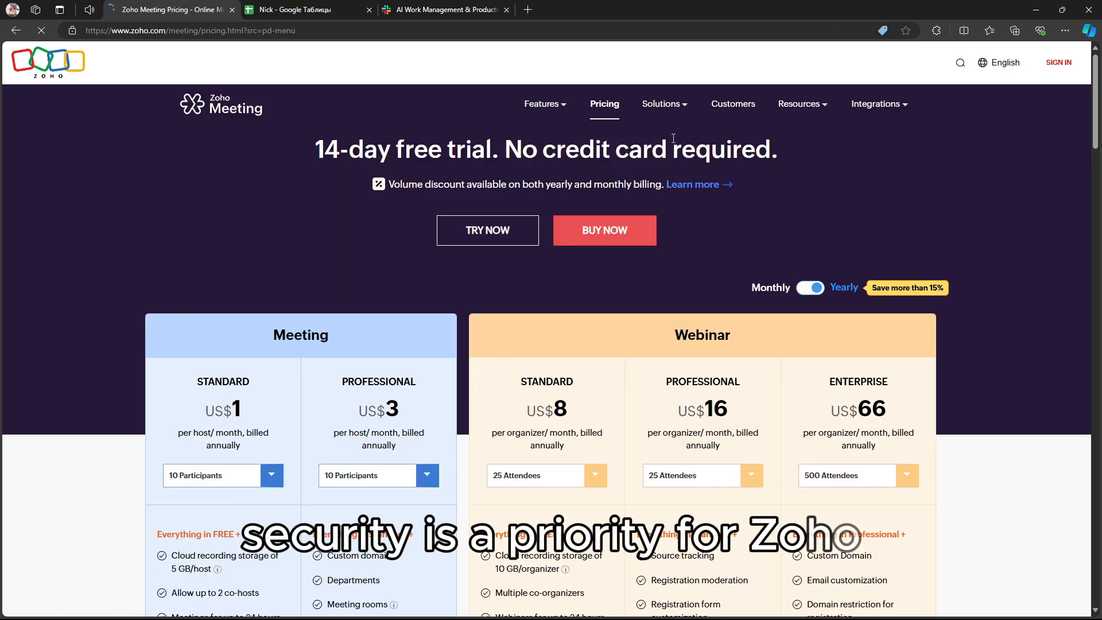
# Scroll through the pricing plans and add-ons down to the FAQ section
pyautogui.scroll(-3)
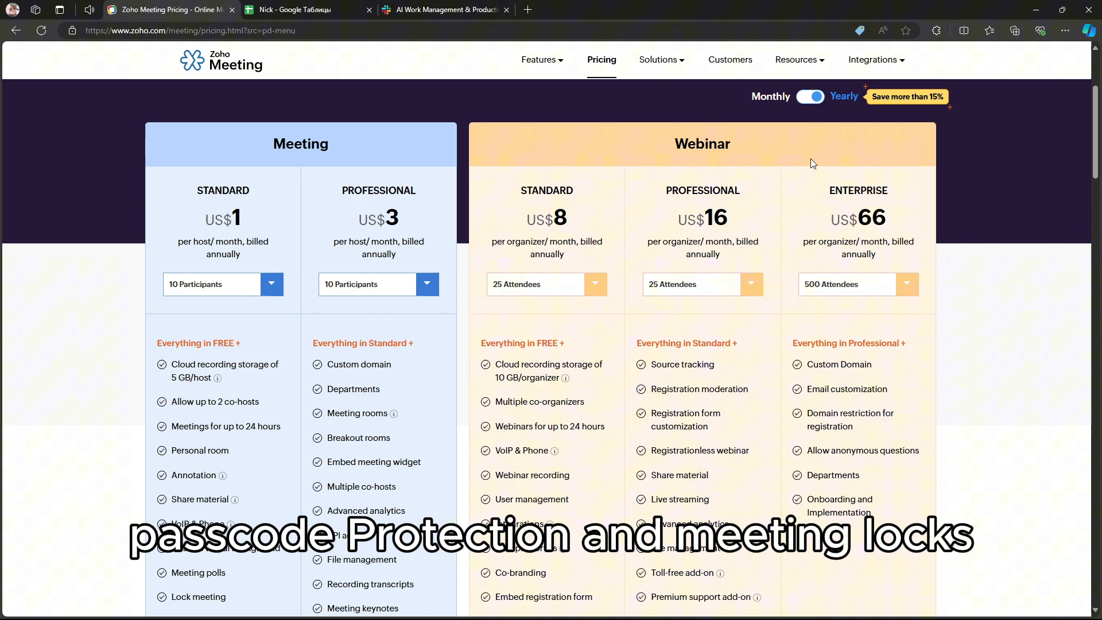
pyautogui.scroll(-3)
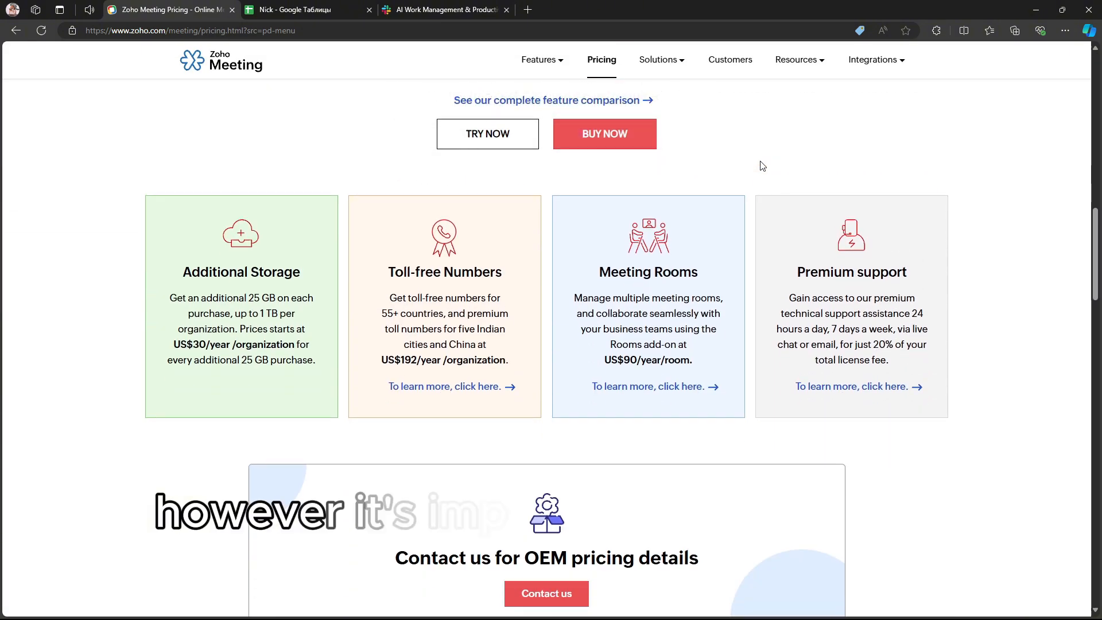
pyautogui.scroll(-3)
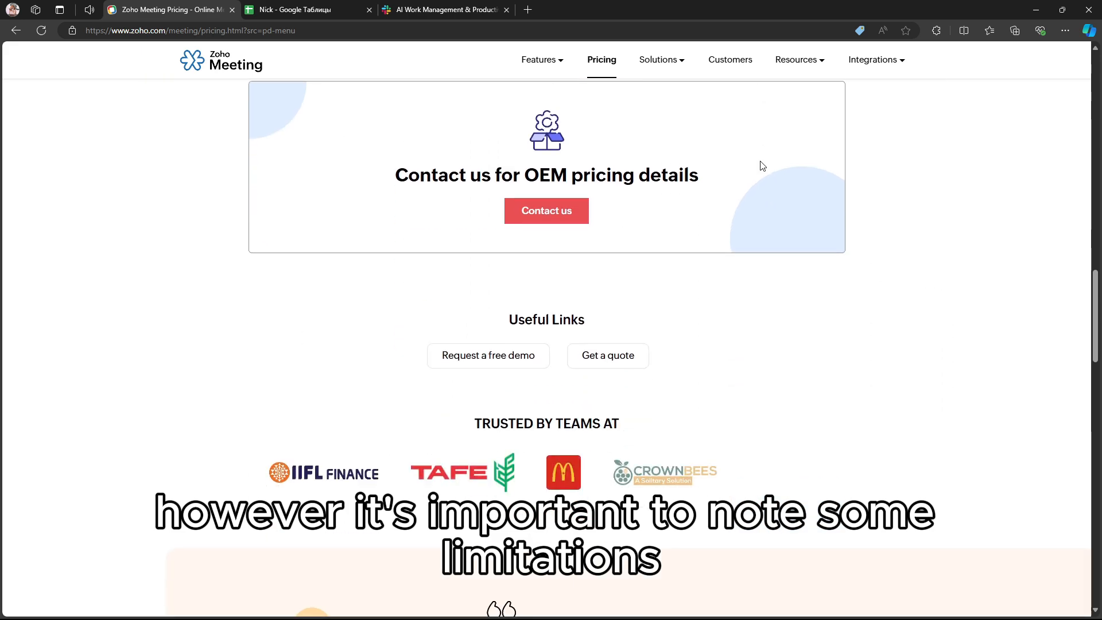
pyautogui.scroll(-3)
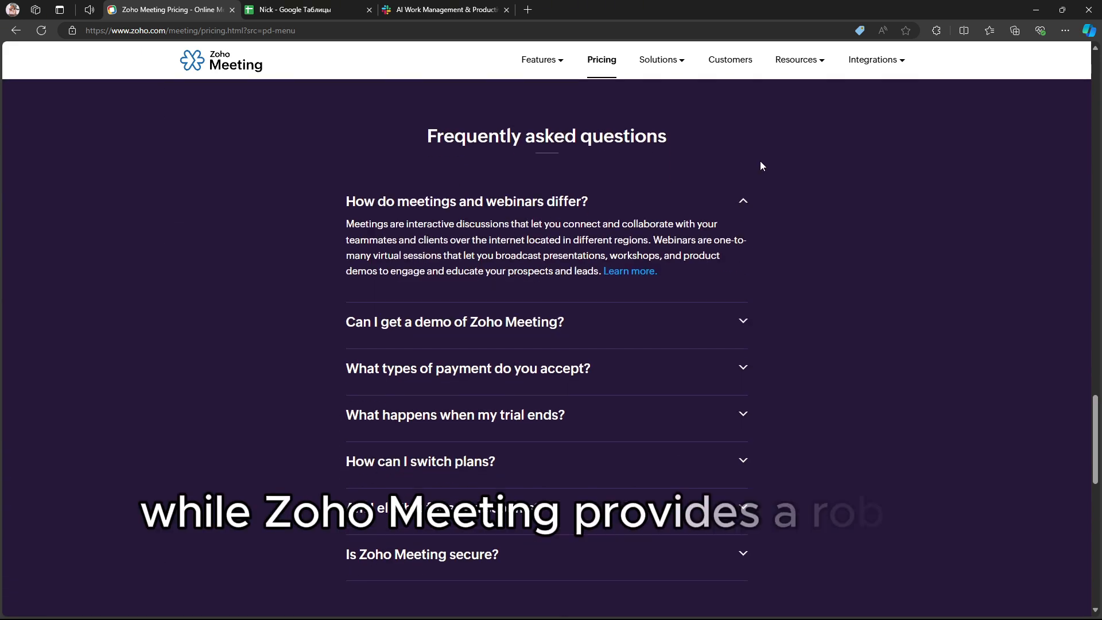
pyautogui.scroll(-3)
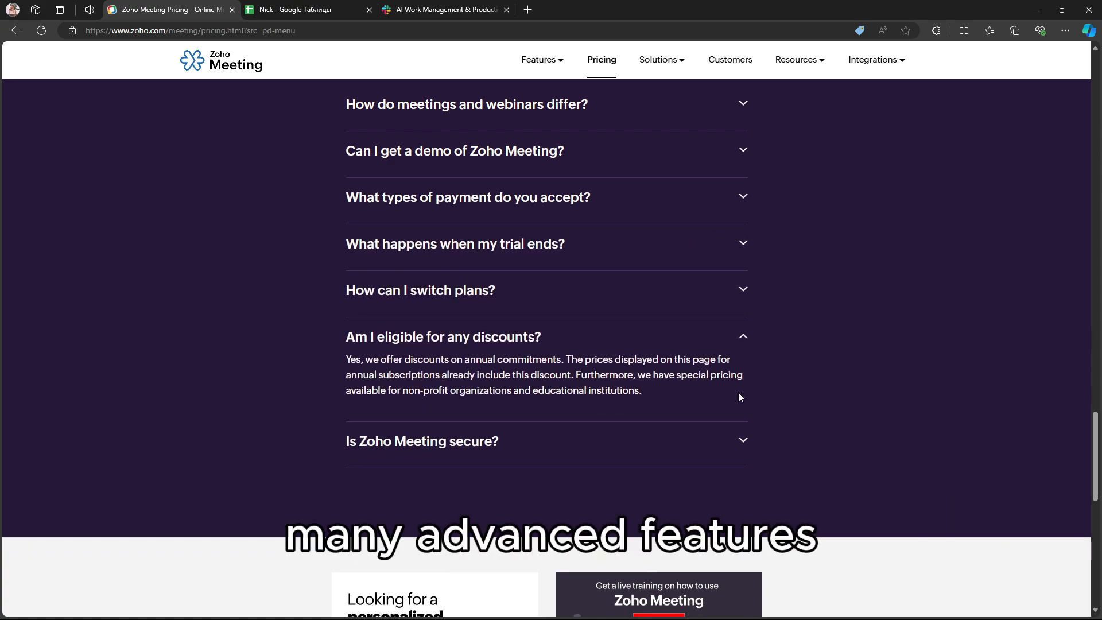
pyautogui.scroll(3)
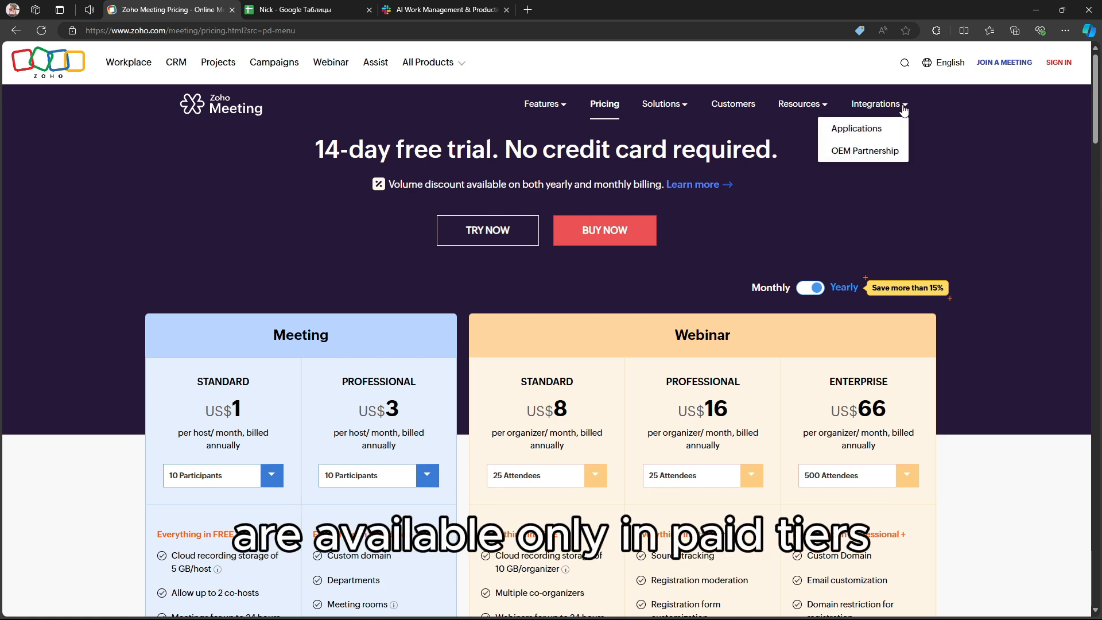
pyautogui.moveTo(308, 92)
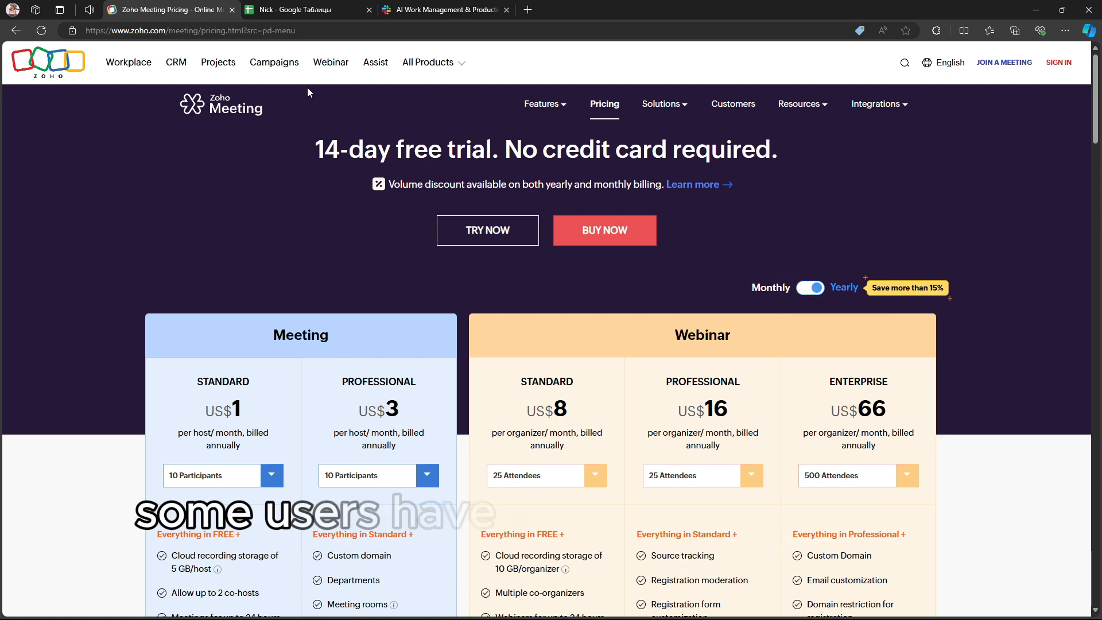
pyautogui.click(428, 62)
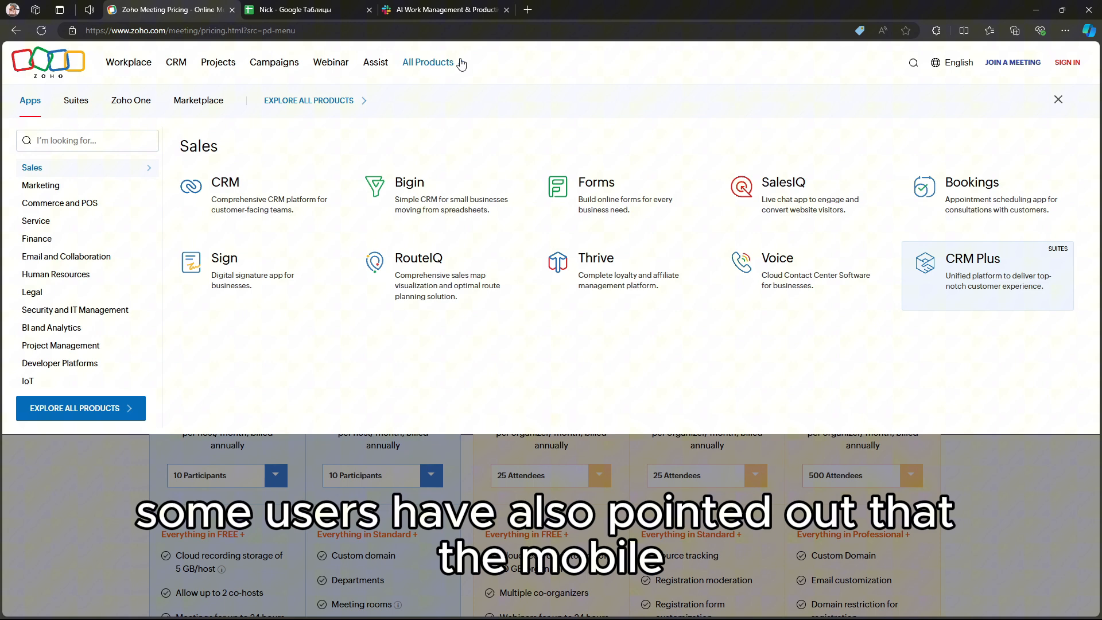
pyautogui.click(1058, 99)
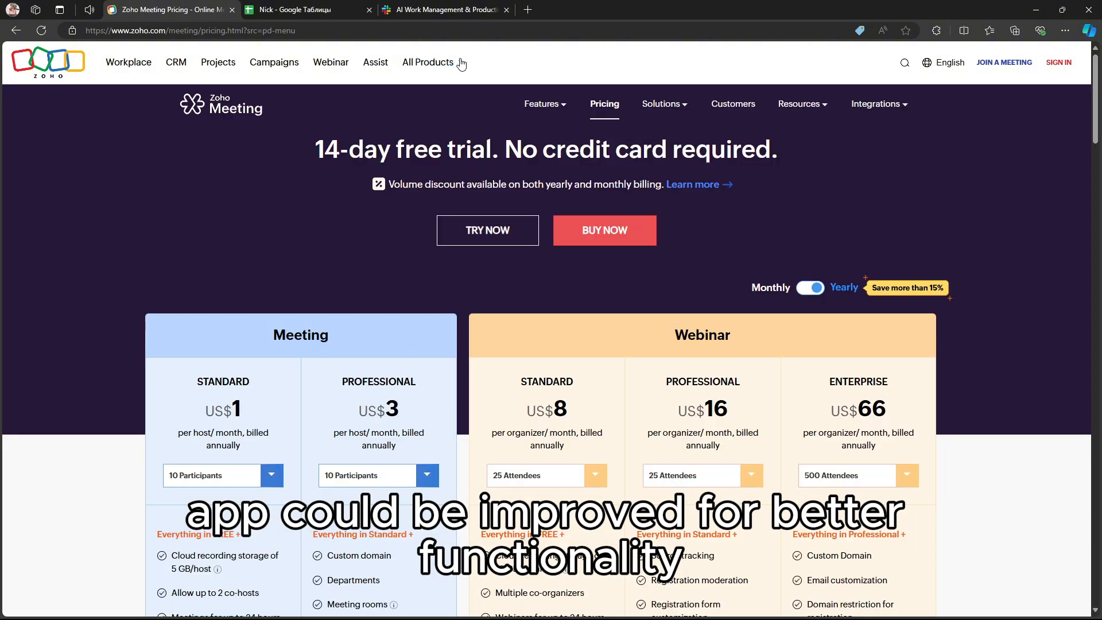
pyautogui.click(660, 104)
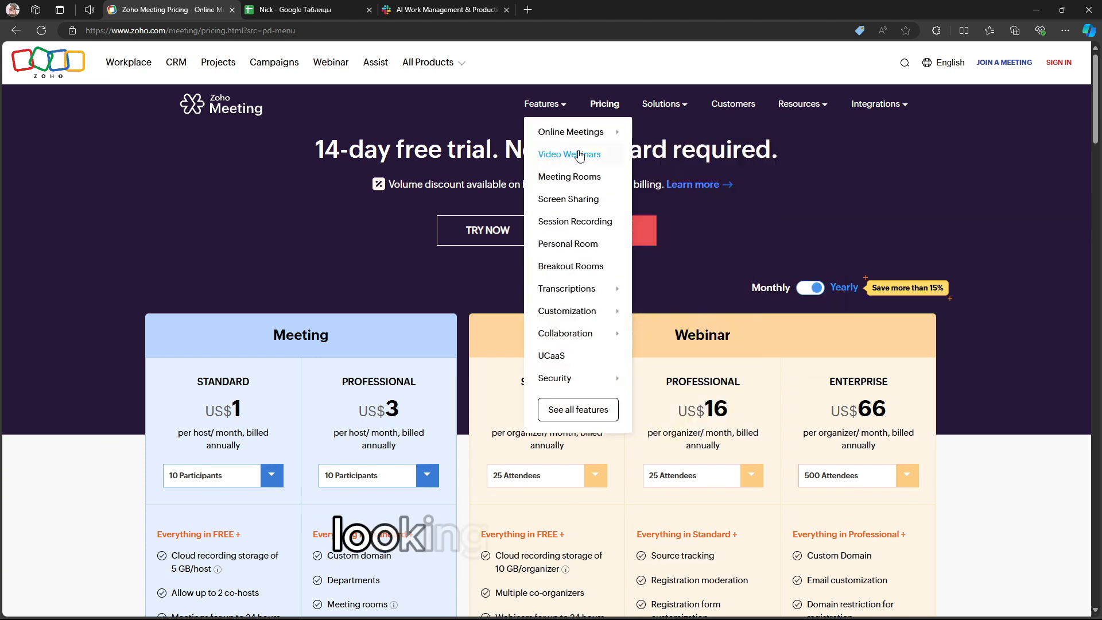
pyautogui.moveTo(571, 131)
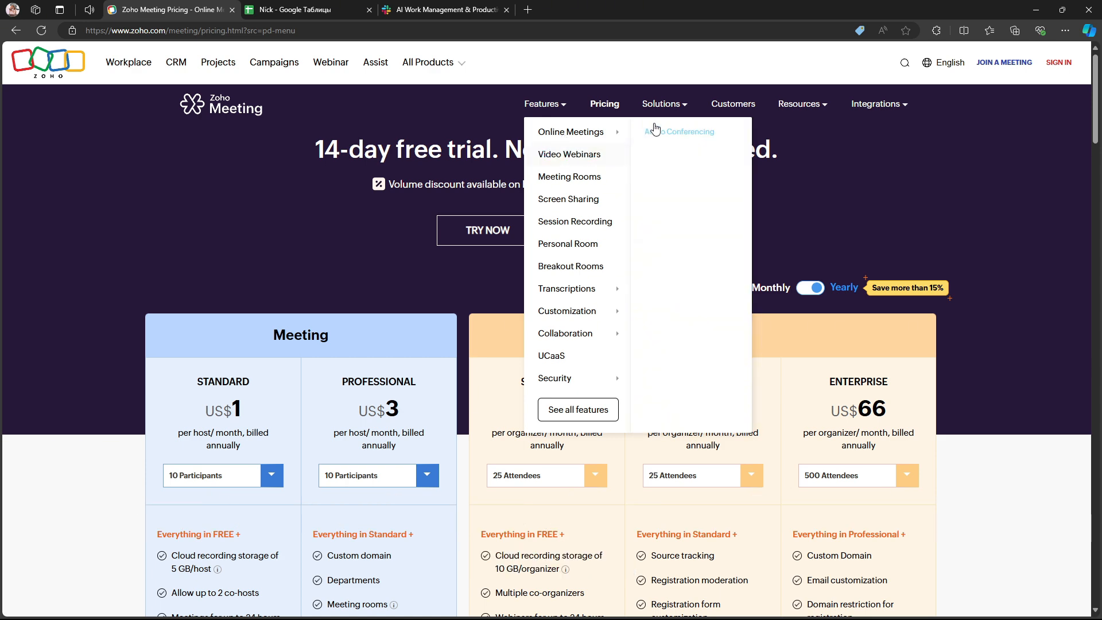
# Go to the education solution page and scroll through its classroom feature sections
pyautogui.click(679, 131)
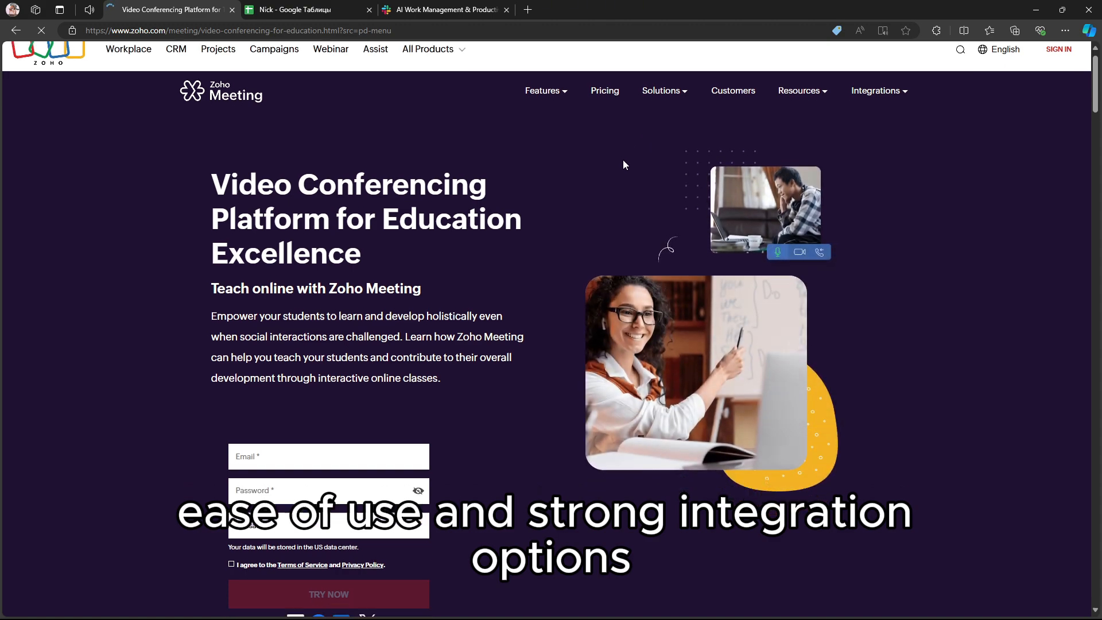
pyautogui.scroll(-3)
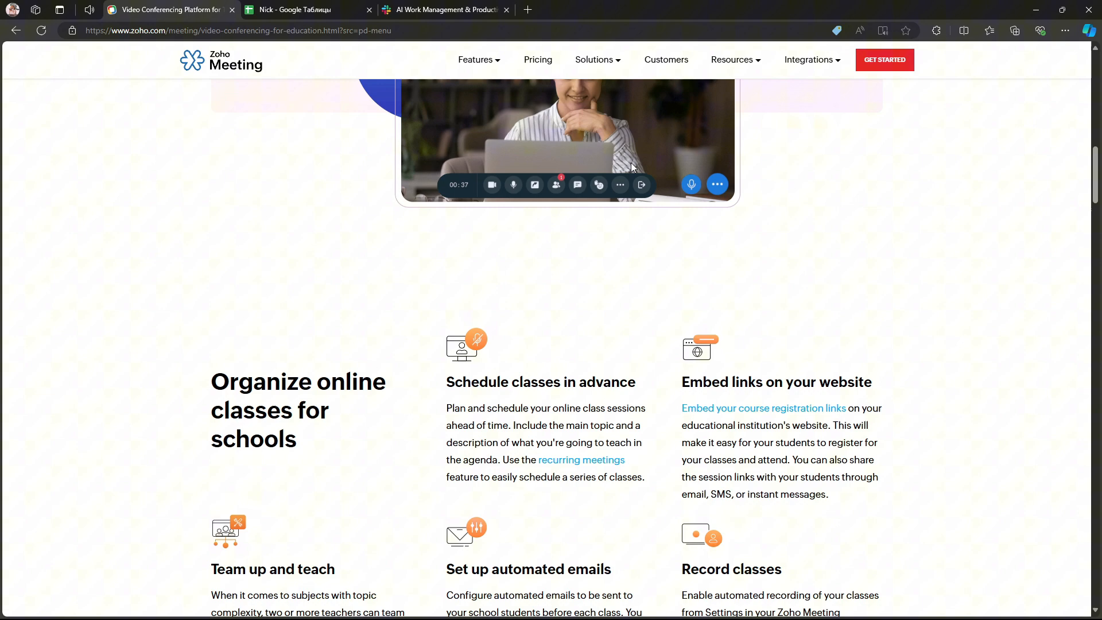
pyautogui.scroll(-3)
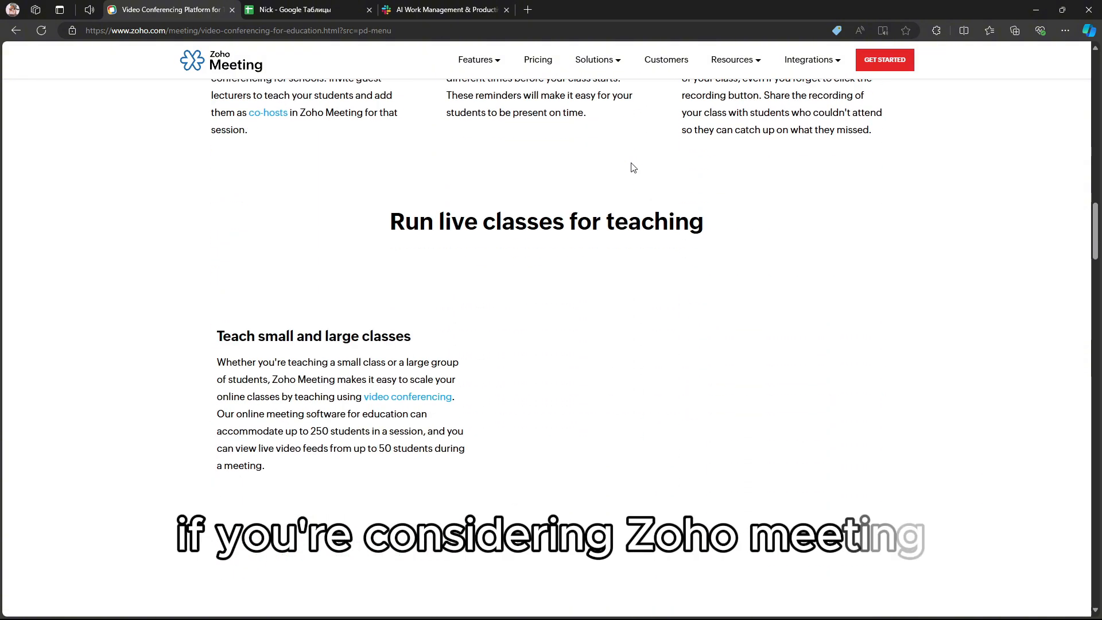
pyautogui.scroll(-3)
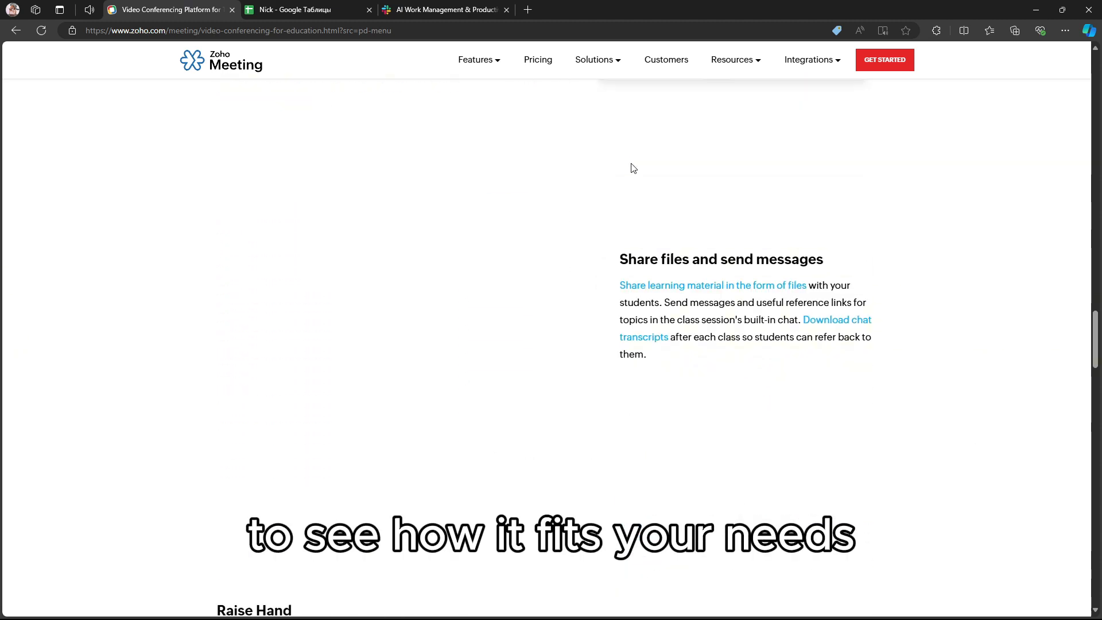
pyautogui.scroll(-3)
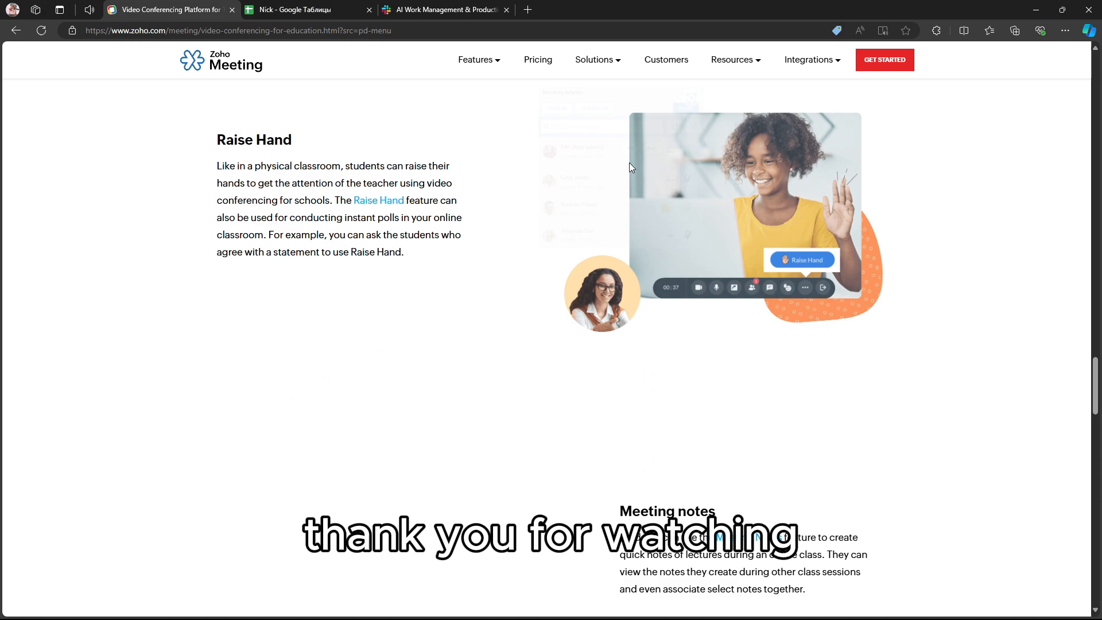
pyautogui.scroll(-3)
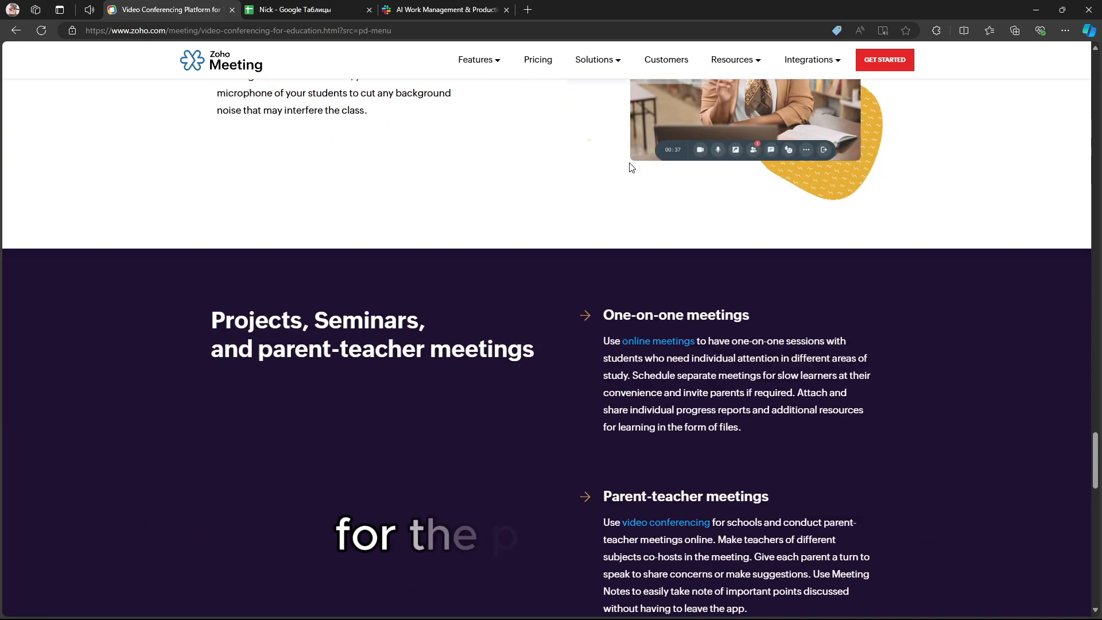